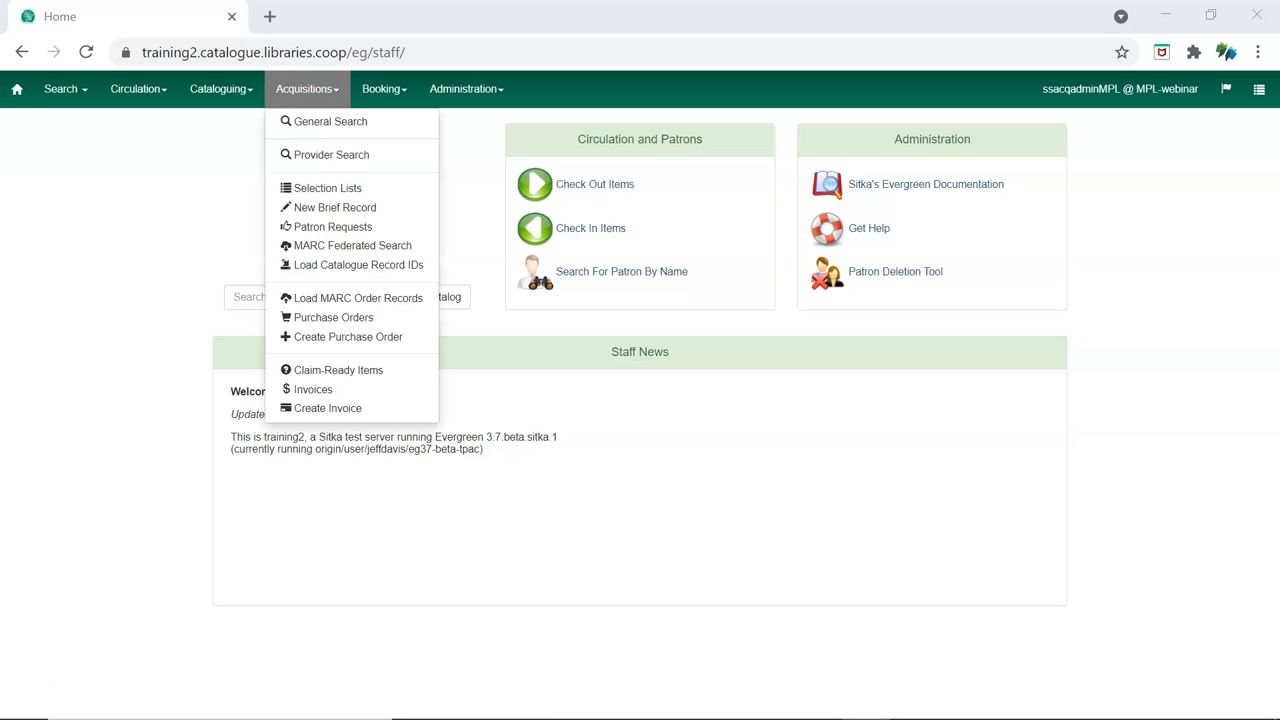
pyautogui.moveTo(330, 121)
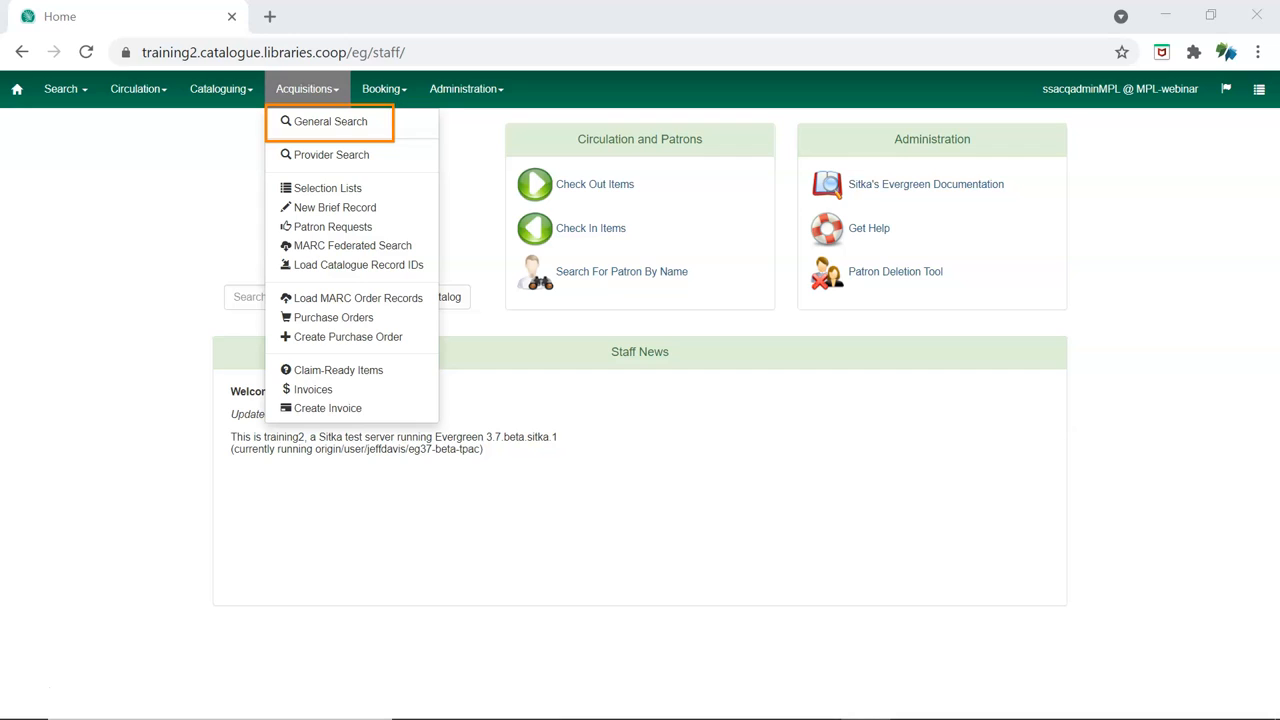
pyautogui.moveTo(327, 188)
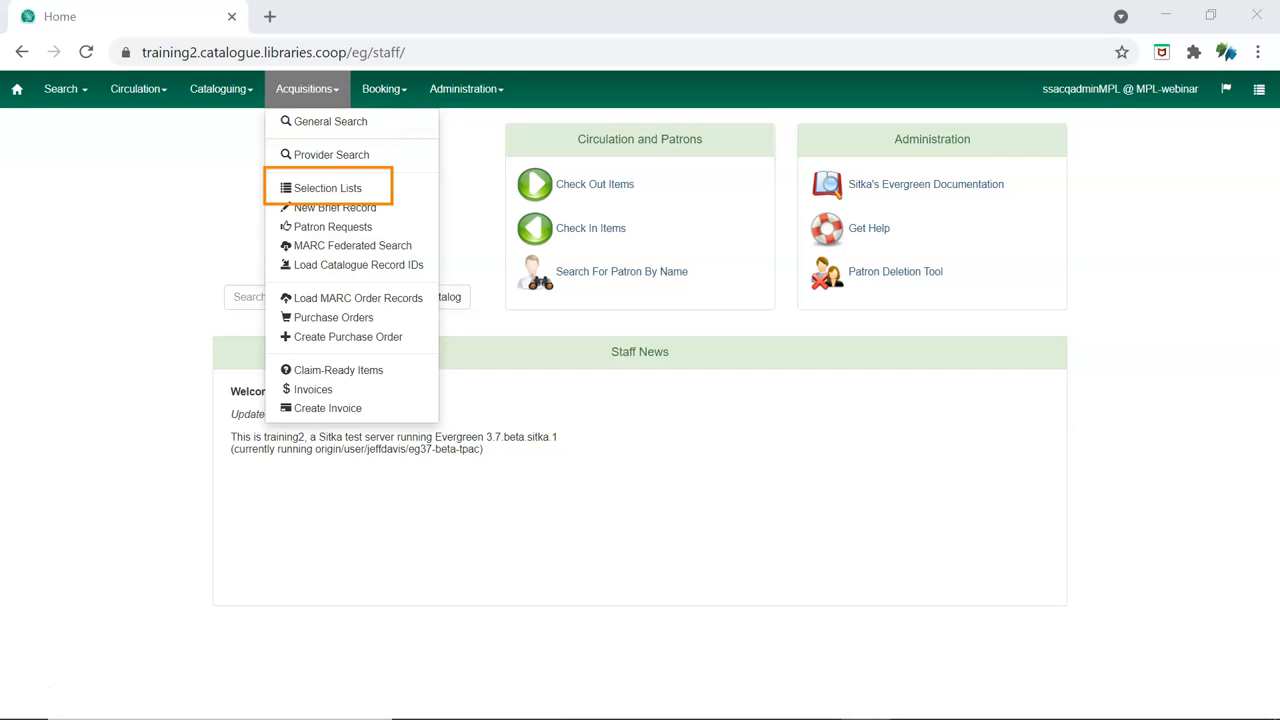
pyautogui.moveTo(313, 389)
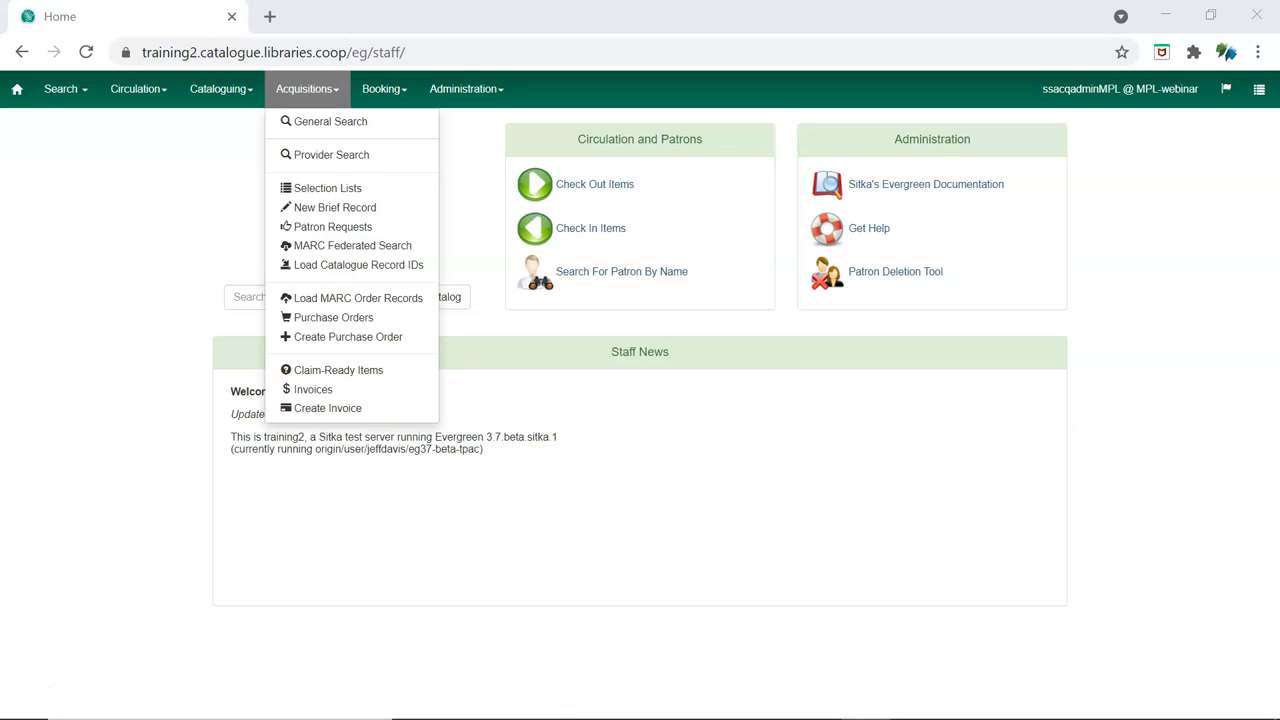
pyautogui.moveTo(400, 305)
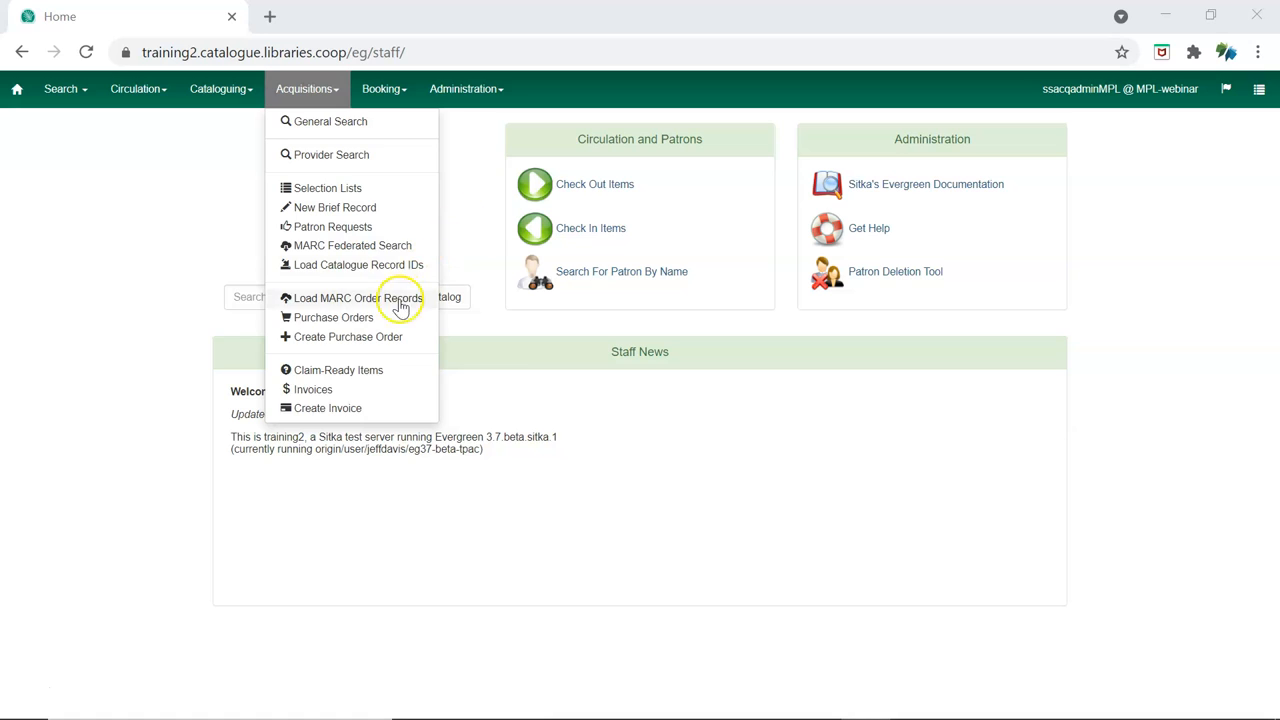
# Open the acquisitions General Search and switch to the Invoices Search tab for MPL invoices
pyautogui.click(332, 317)
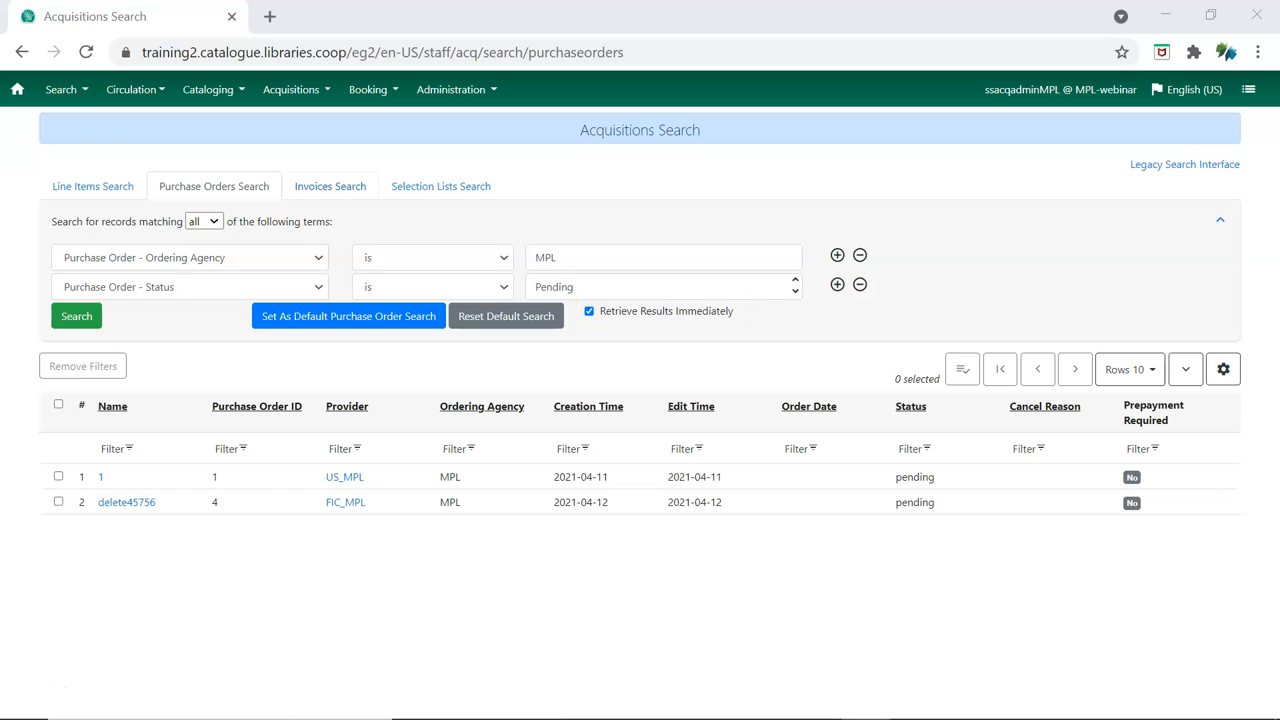
pyautogui.click(330, 186)
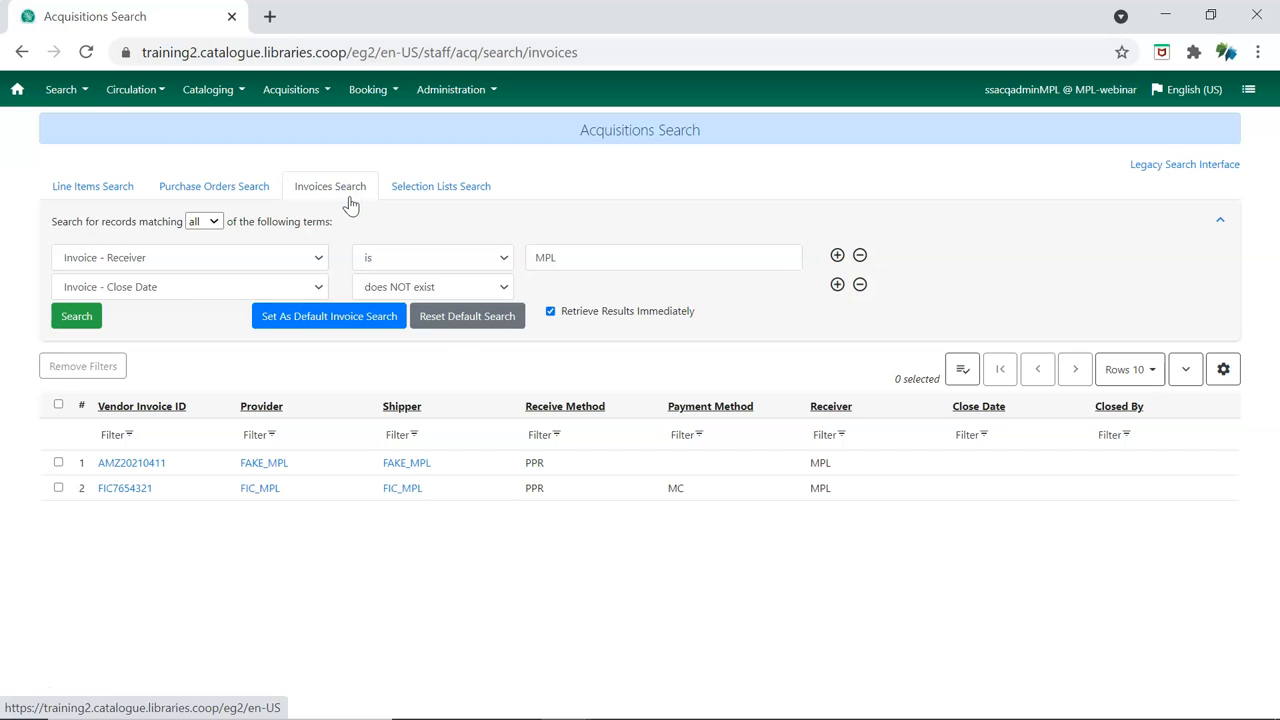
# Search line items by provider FIC_MPL with the Creation Time condition removed
pyautogui.click(92, 186)
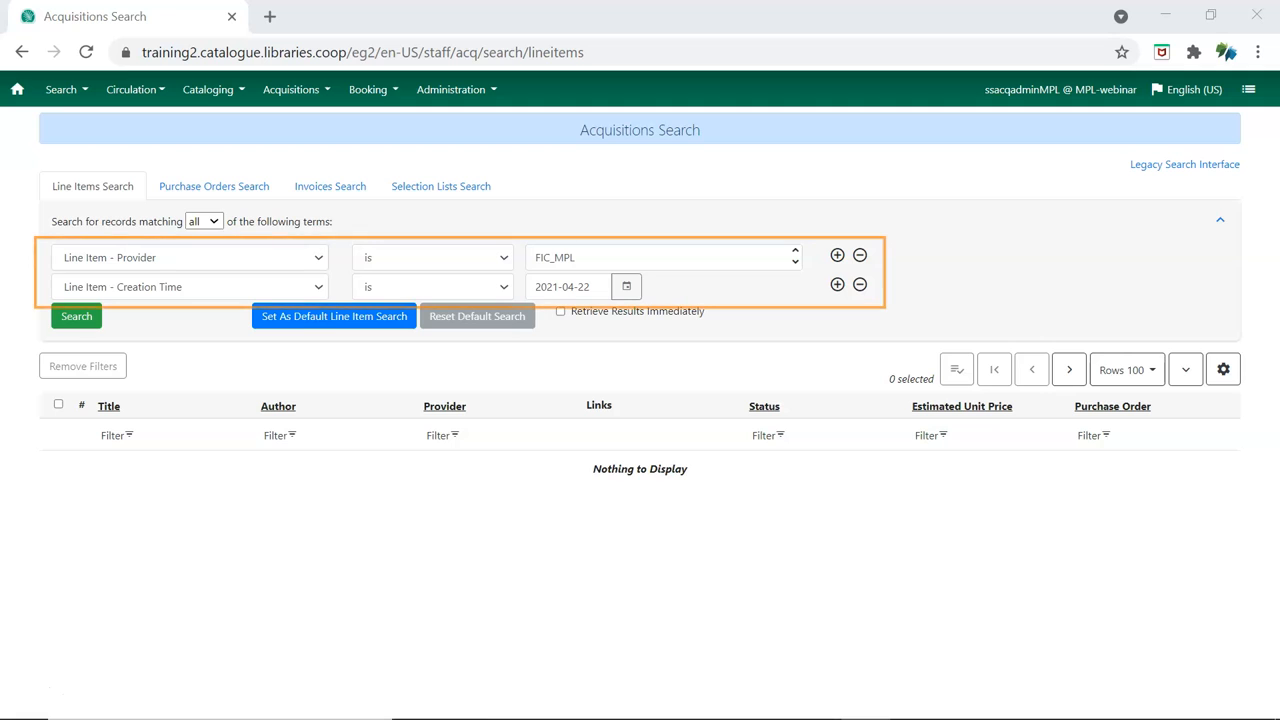
pyautogui.moveTo(907, 290)
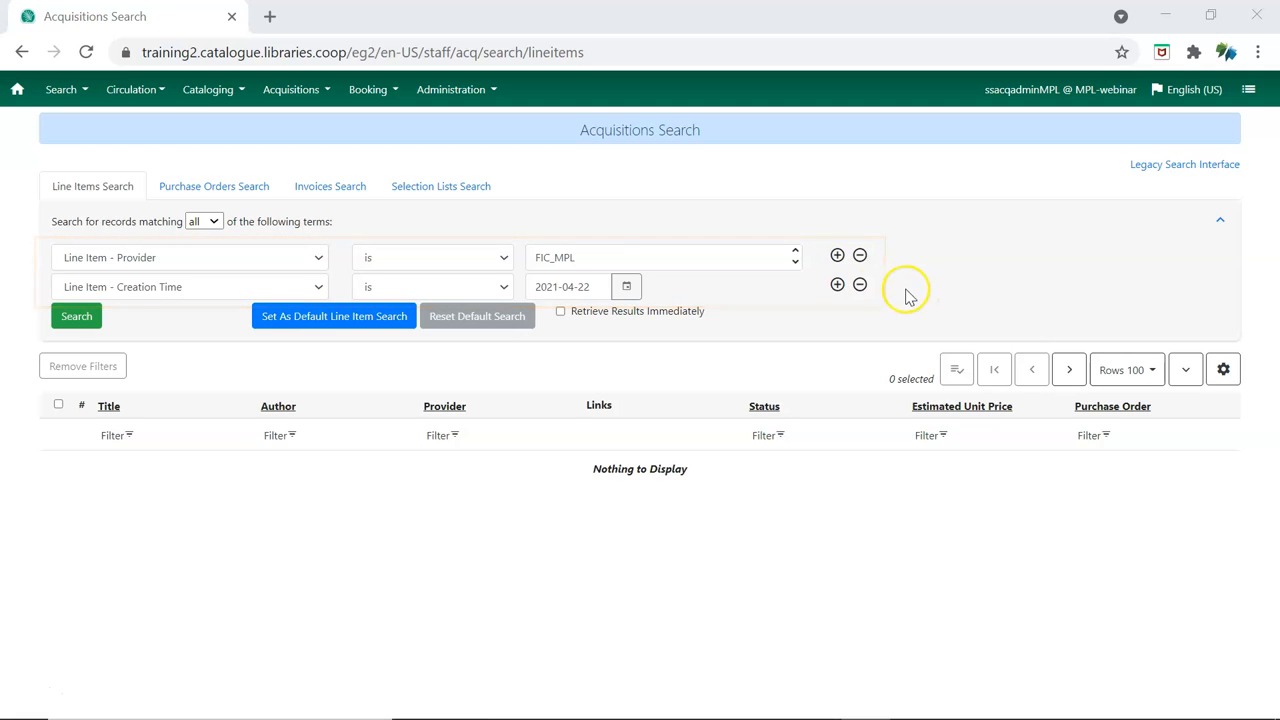
pyautogui.click(859, 285)
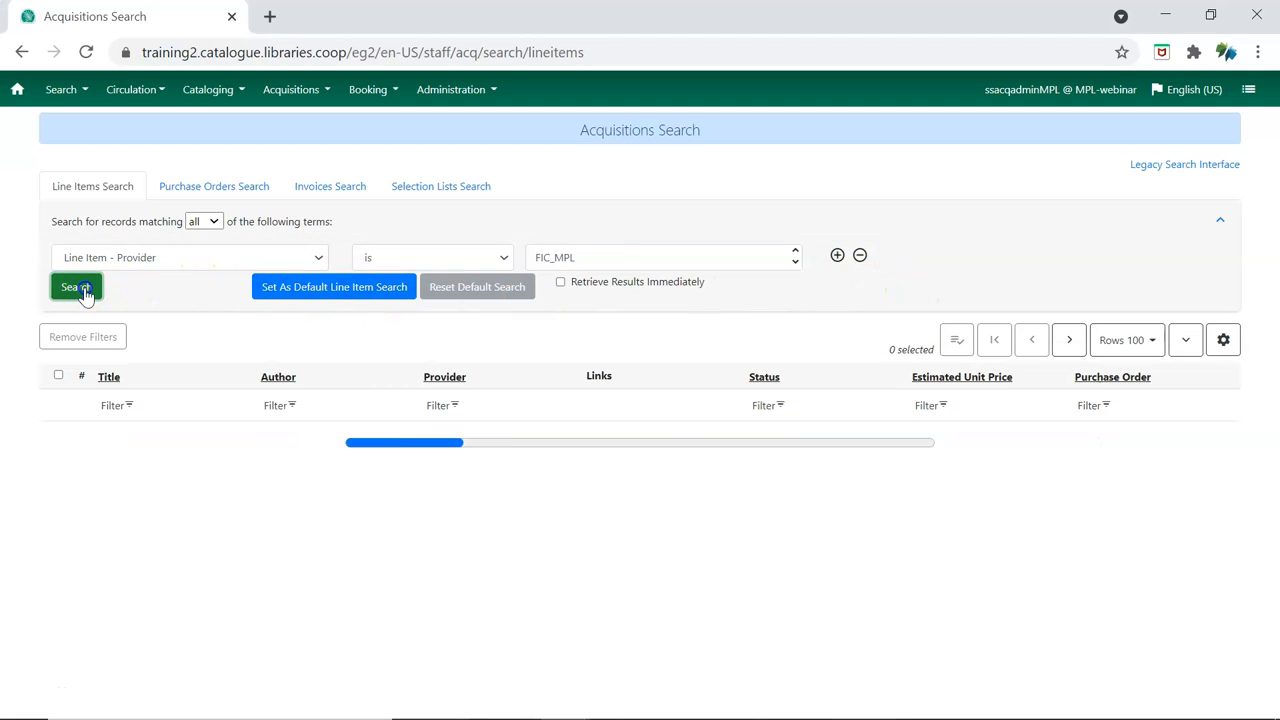
pyautogui.click(76, 287)
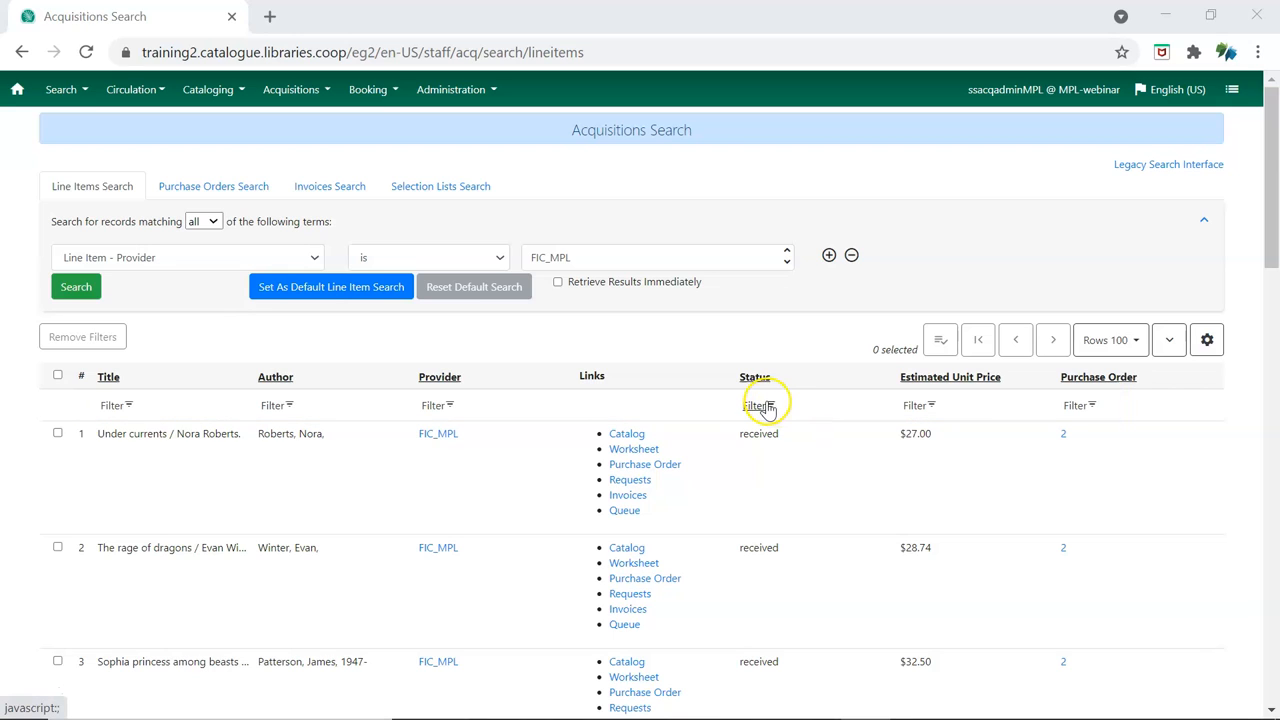
# Open the Status column filter and type 'on' to bring up the On-Order suggestion
pyautogui.click(758, 405)
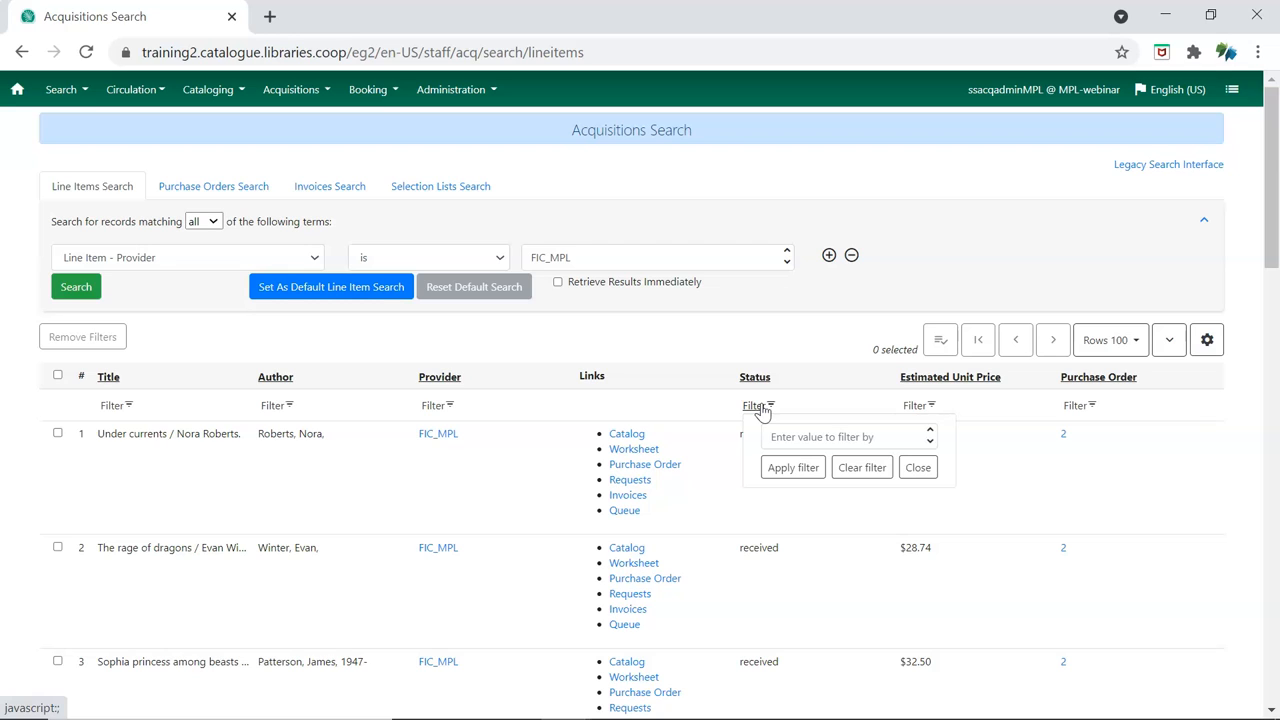
pyautogui.click(845, 437)
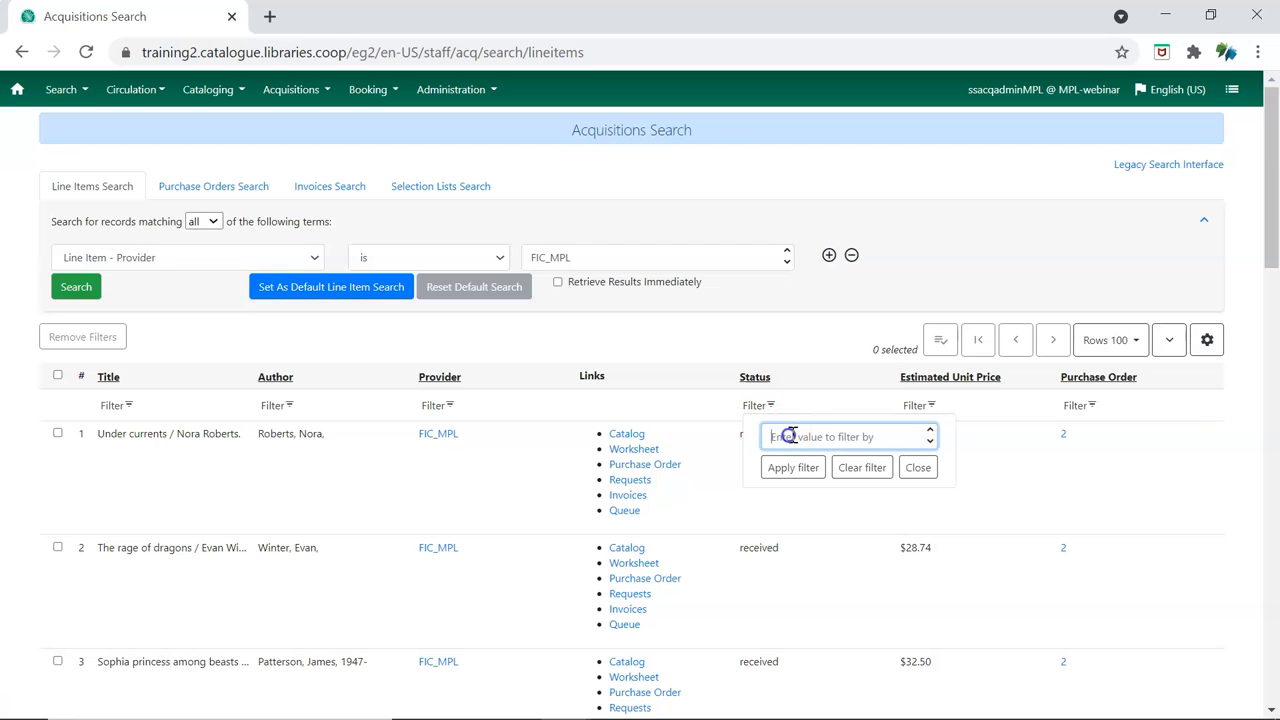
pyautogui.write('on')
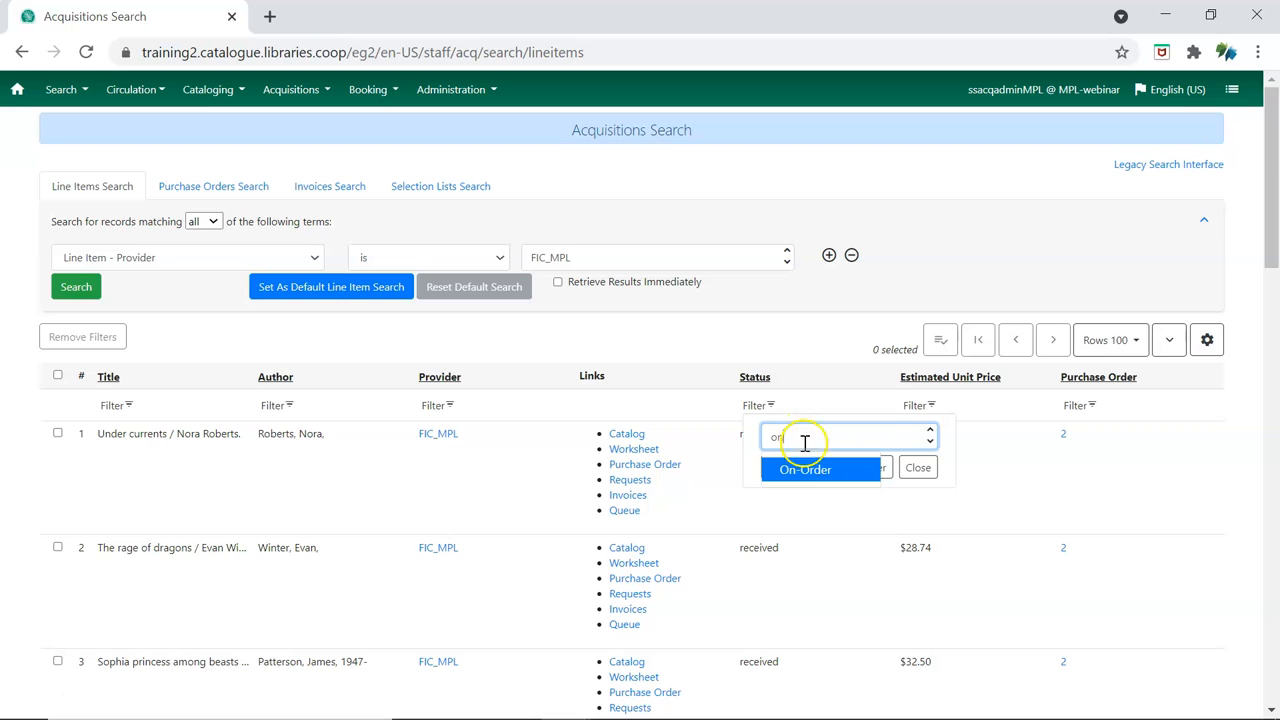